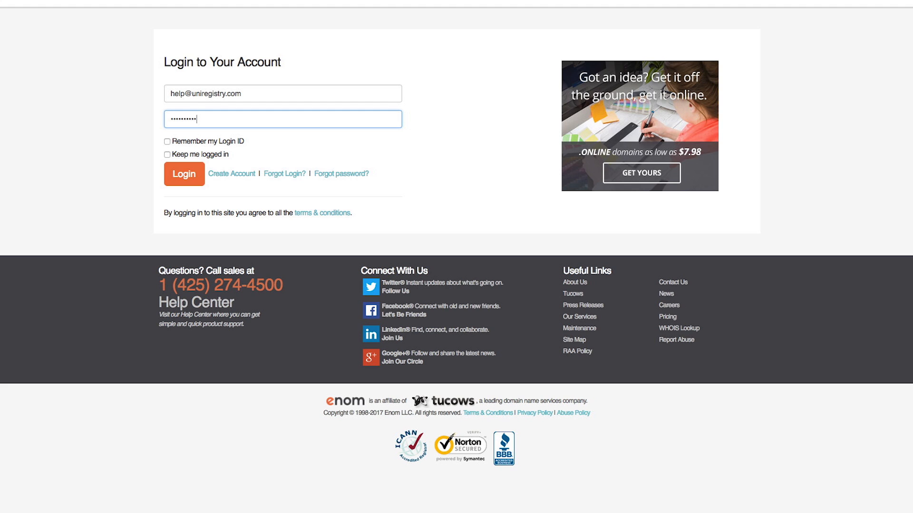
Log in to Enom and open the Domains menu toward Bulk Tools Global Edit.
click(184, 173)
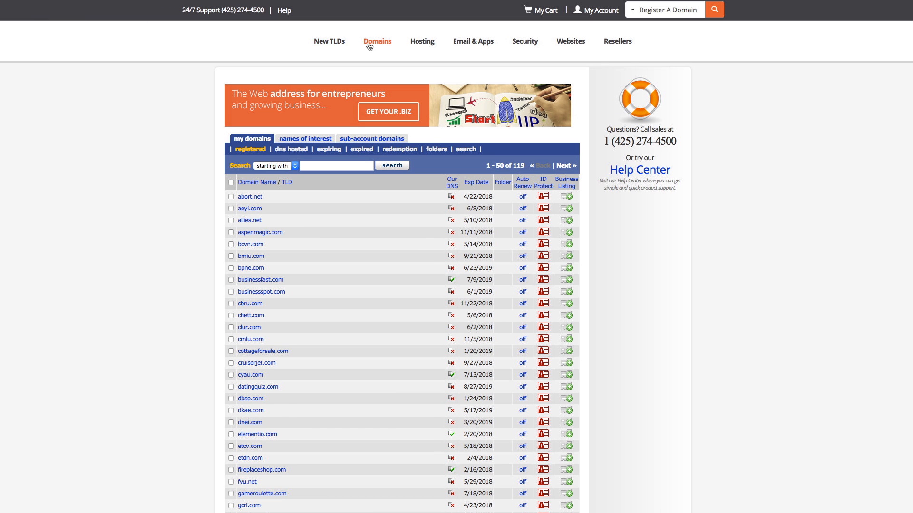
click(377, 42)
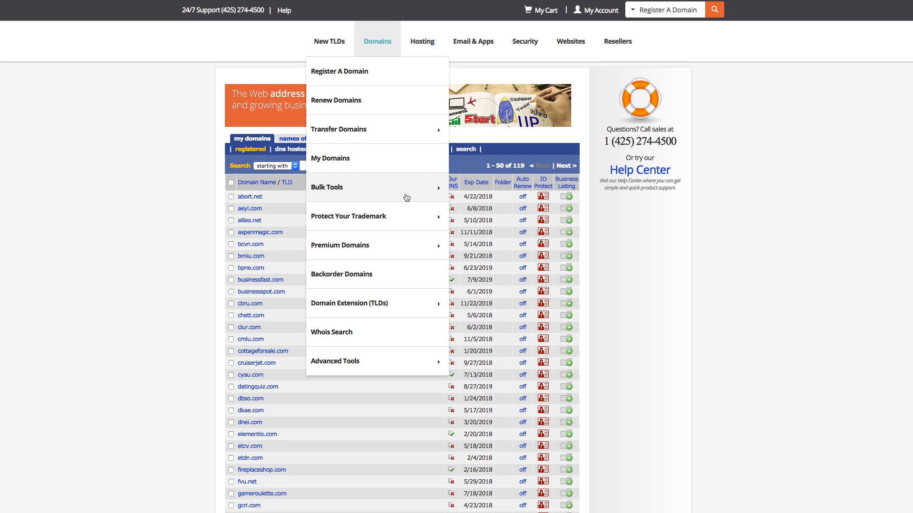
mouse_move(327, 187)
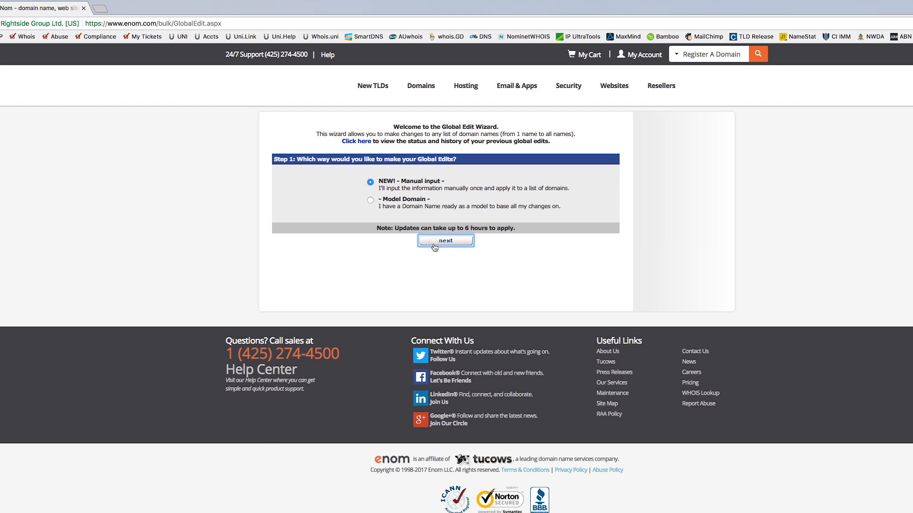
Choose manual input for a Registrar Lock bulk edit and list workpills.com.
click(445, 241)
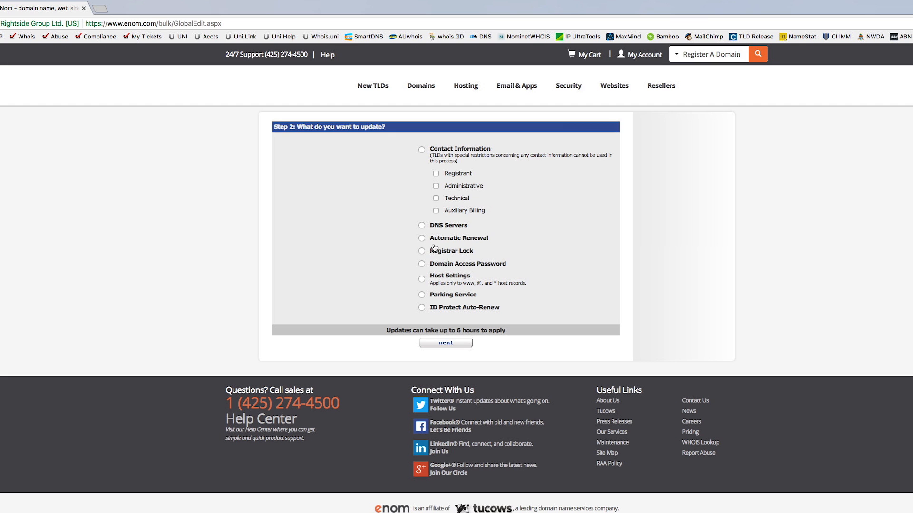
click(422, 251)
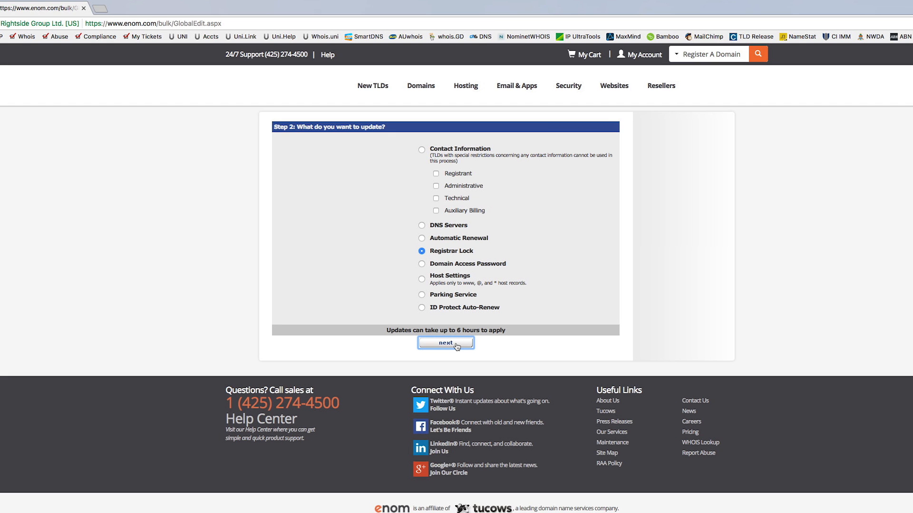
click(445, 342)
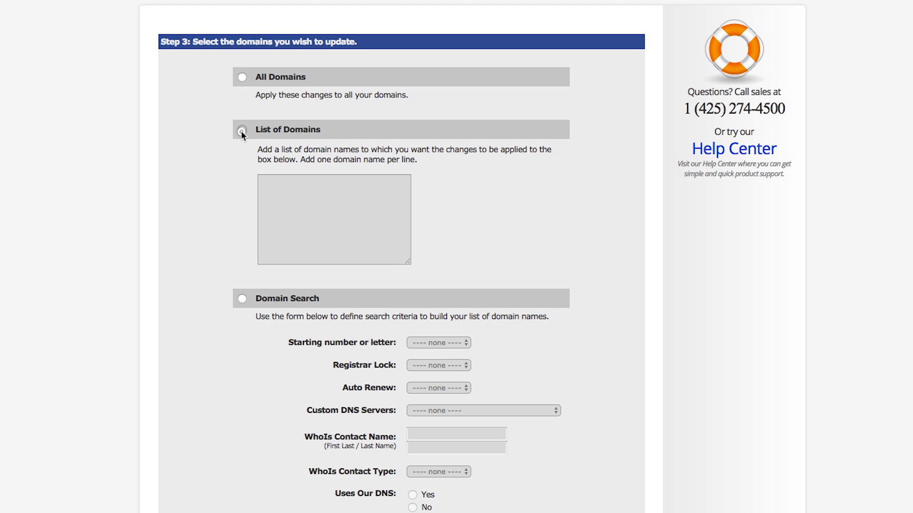
text(workpills.com)
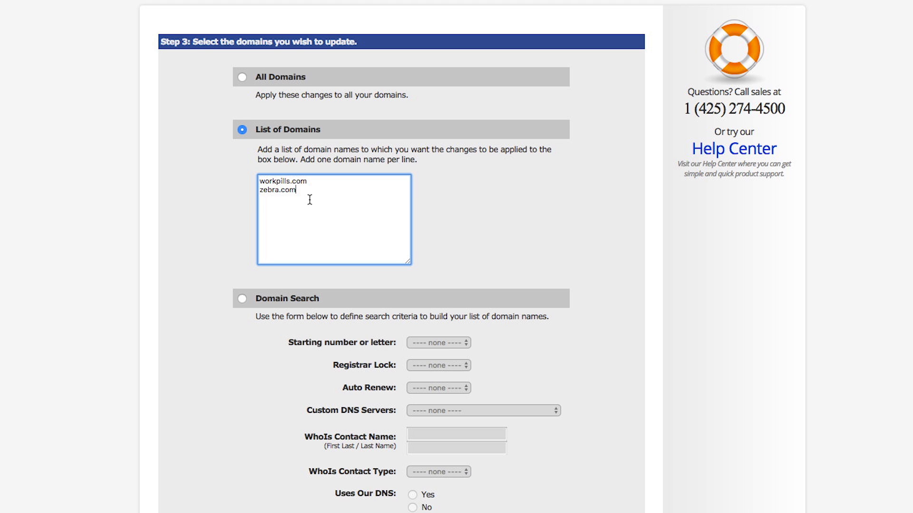
Uncheck the registrar lock for both domains and submit the change.
scroll(down, 3)
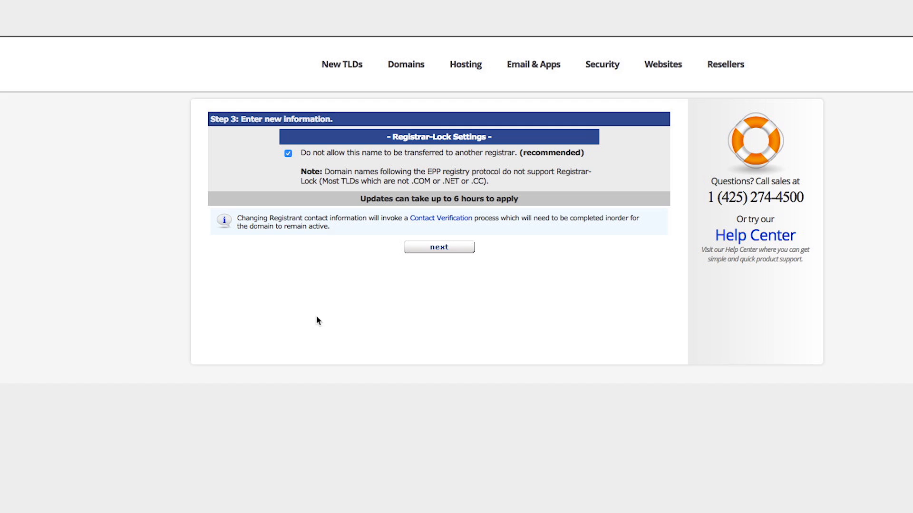
click(289, 154)
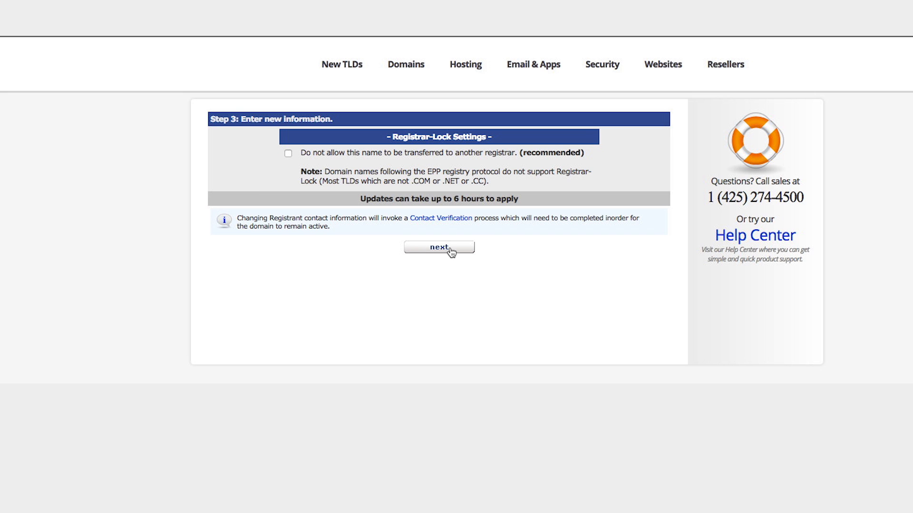
click(438, 247)
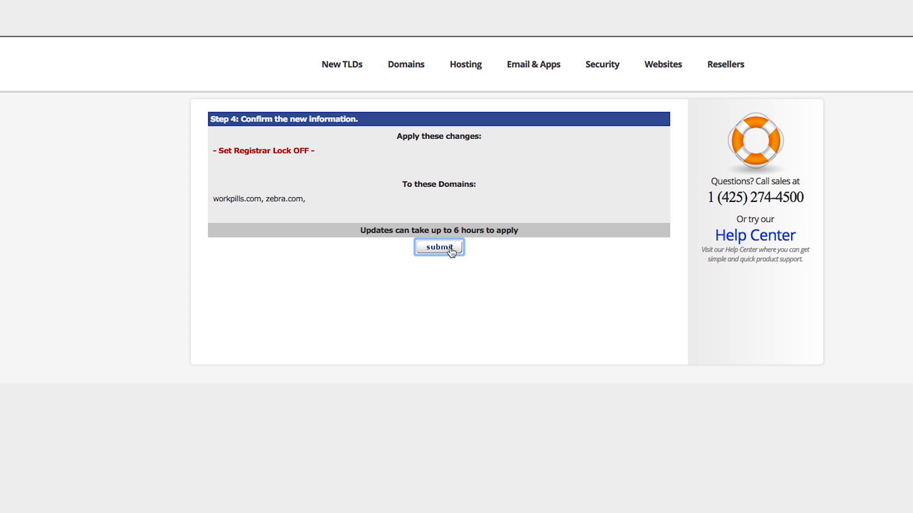
click(438, 246)
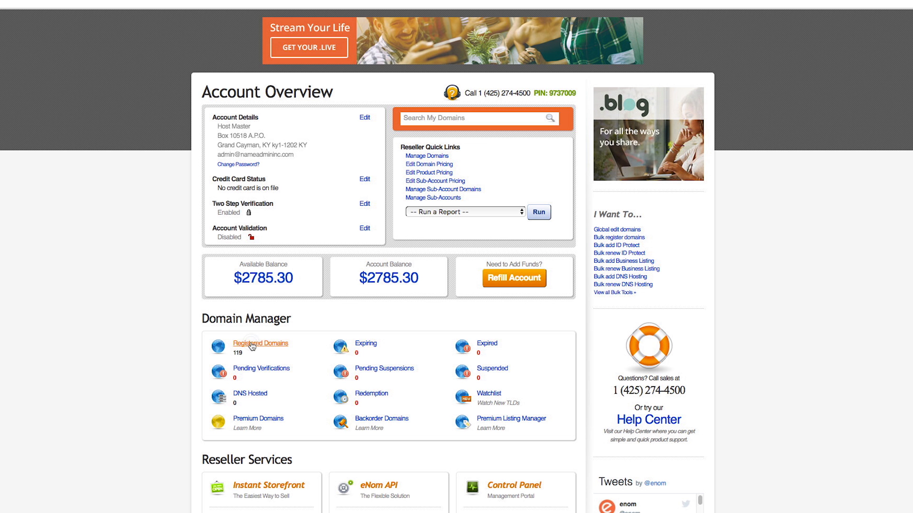
Find workpills.com in Registered Domains, set Registrar-Lock to Disable, and save.
click(260, 343)
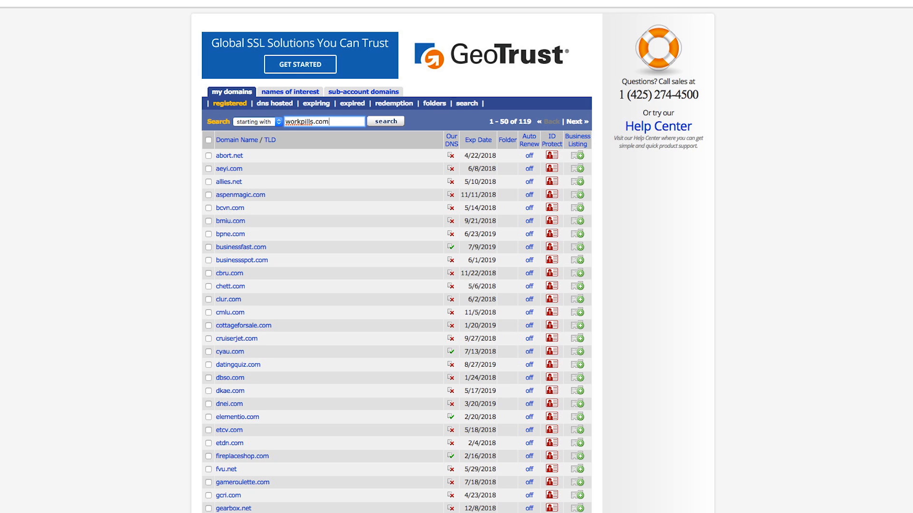
click(385, 121)
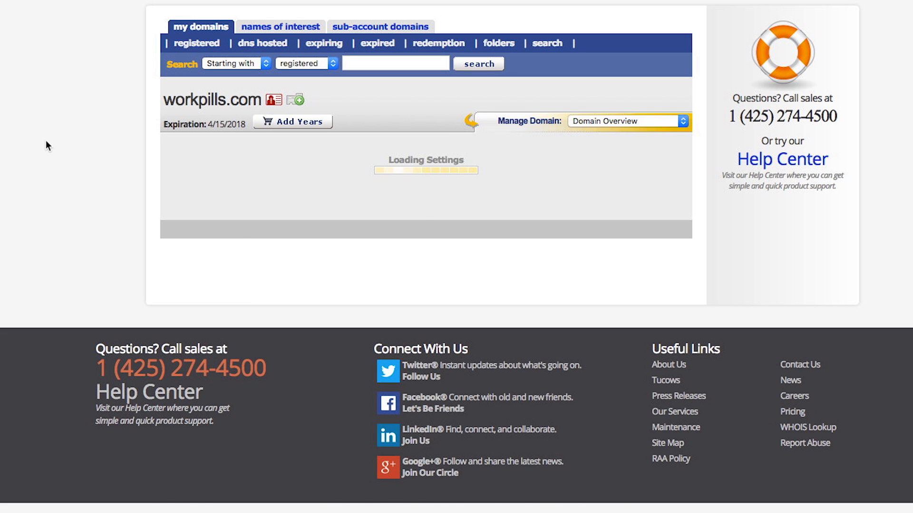
click(626, 121)
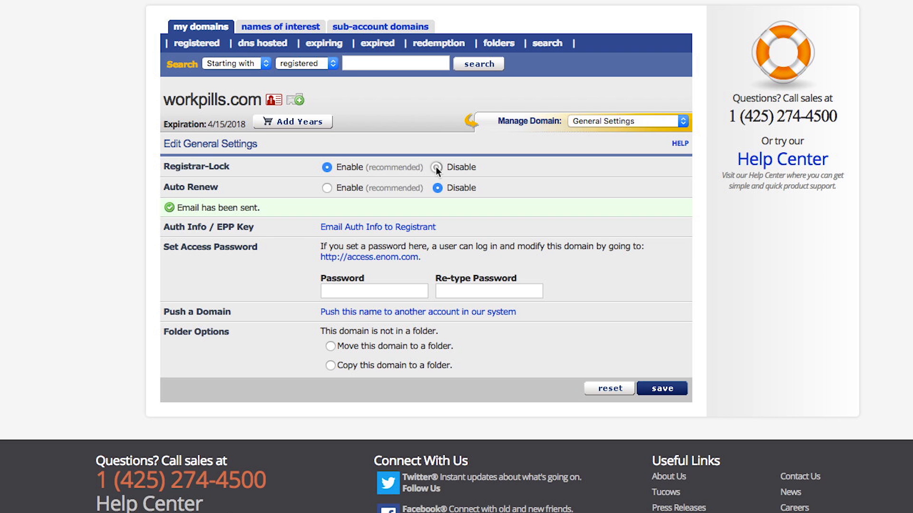
click(437, 168)
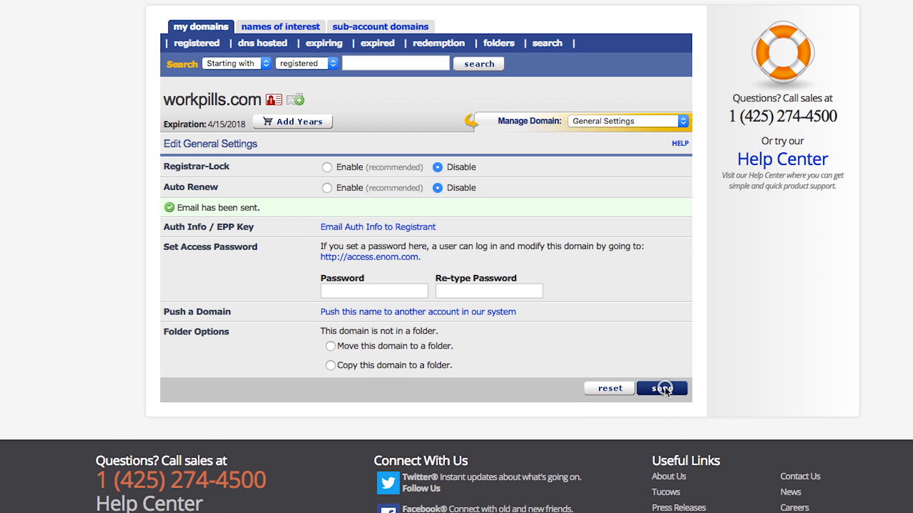
click(661, 389)
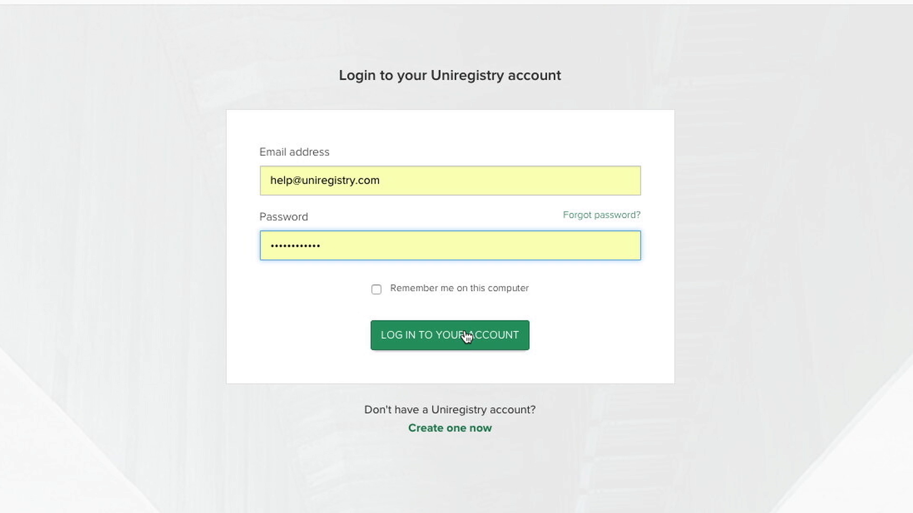
Sign in to Uniregistry, dismiss the welcome tour, and go to Transfer.
click(449, 335)
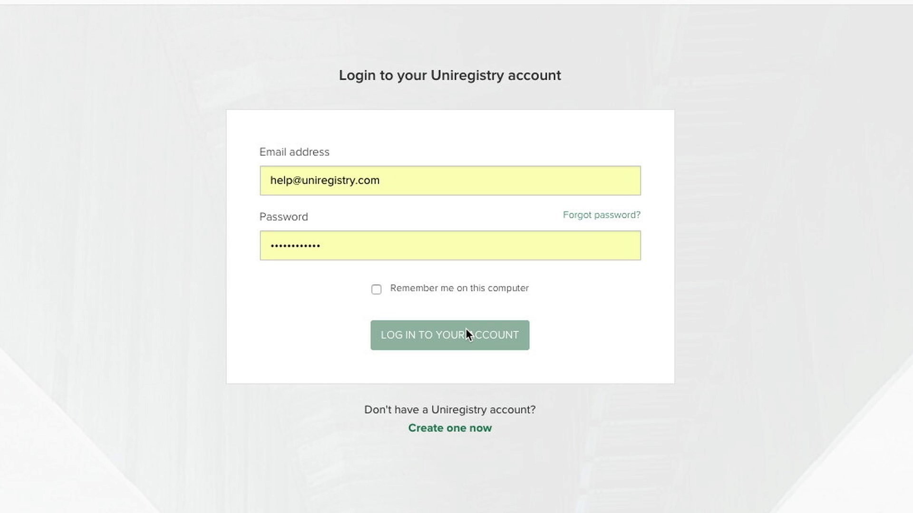
click(449, 335)
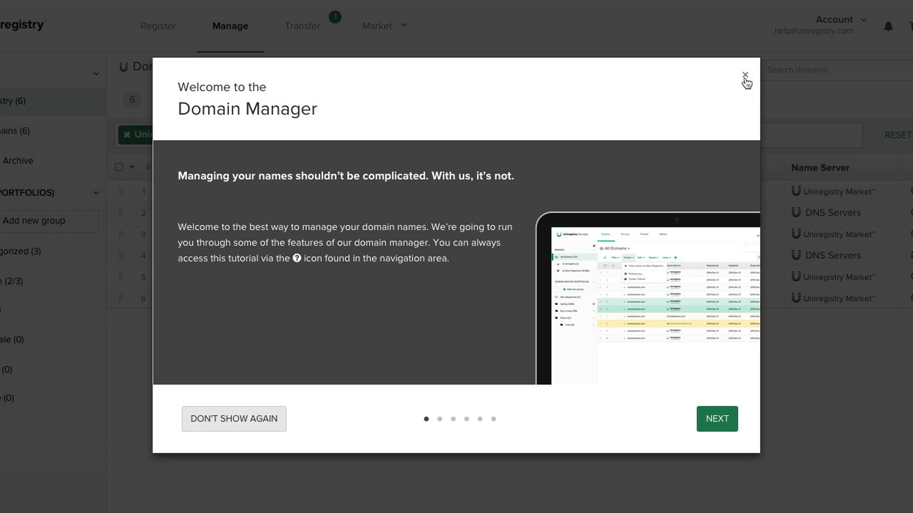
click(745, 75)
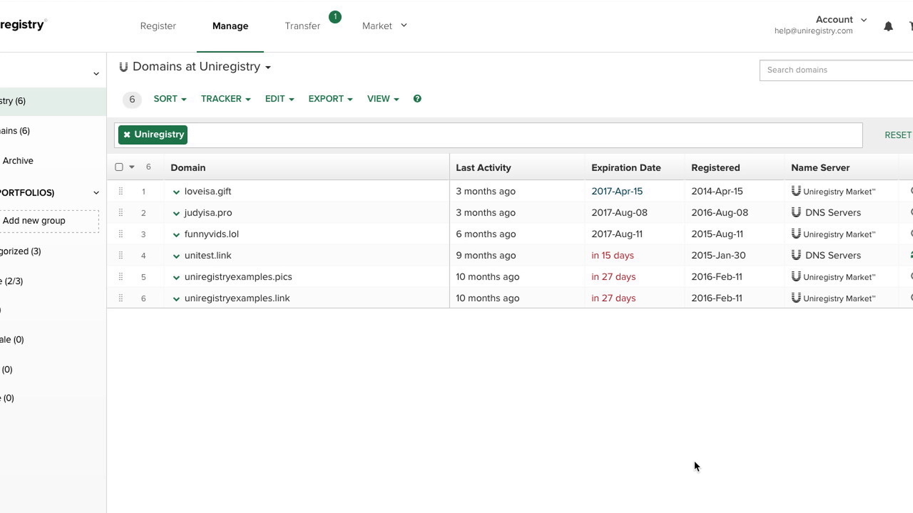
mouse_move(302, 26)
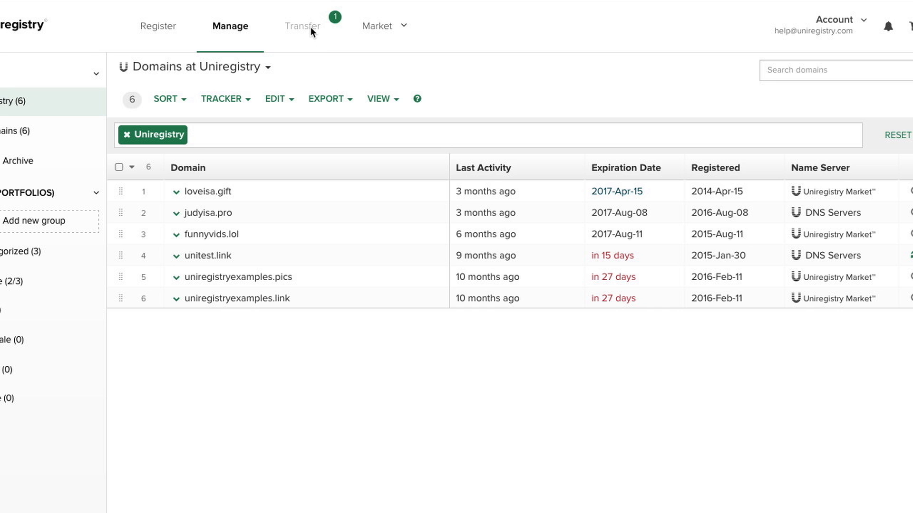
click(302, 26)
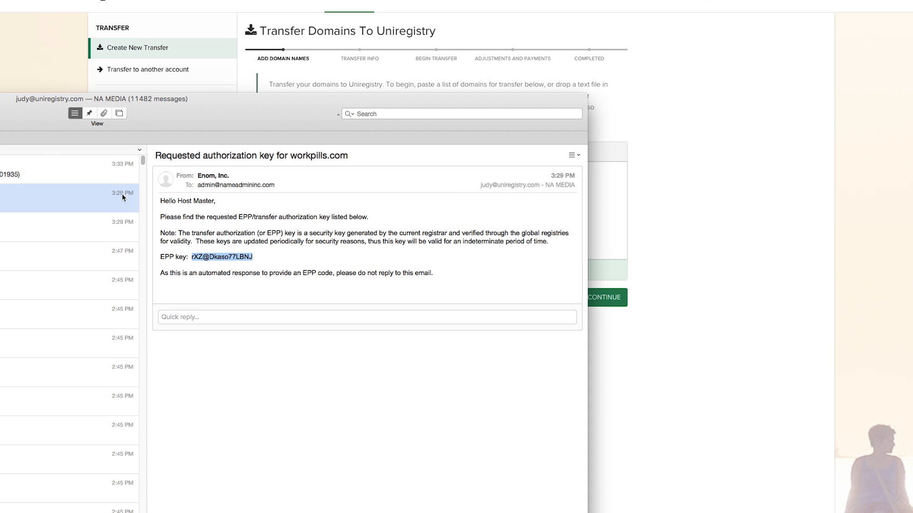
mouse_move(280, 269)
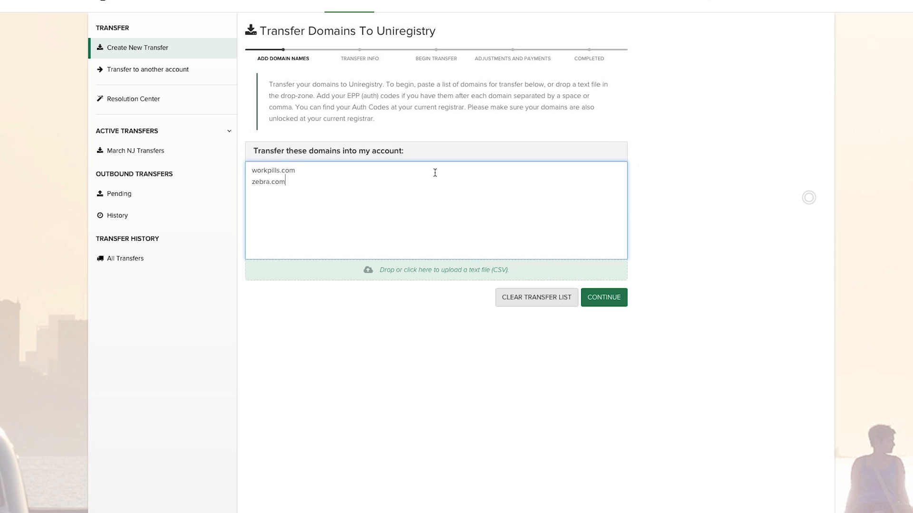
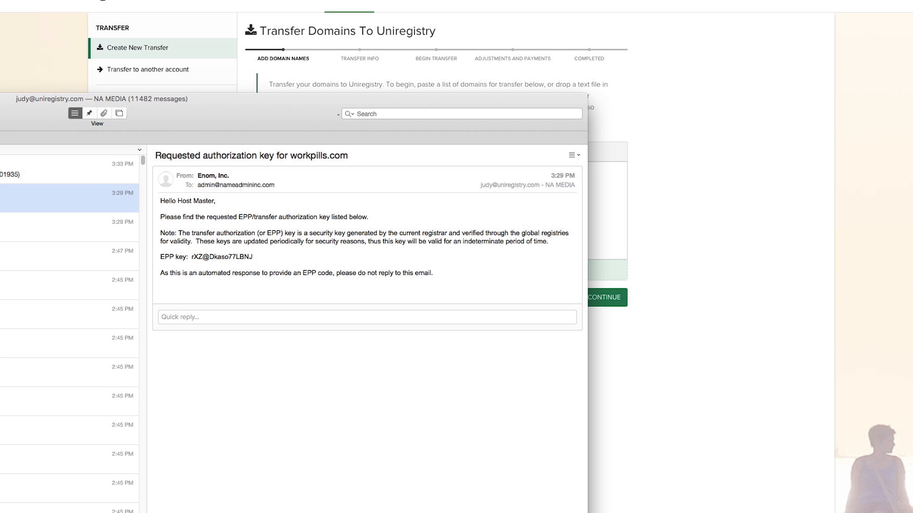
click(67, 228)
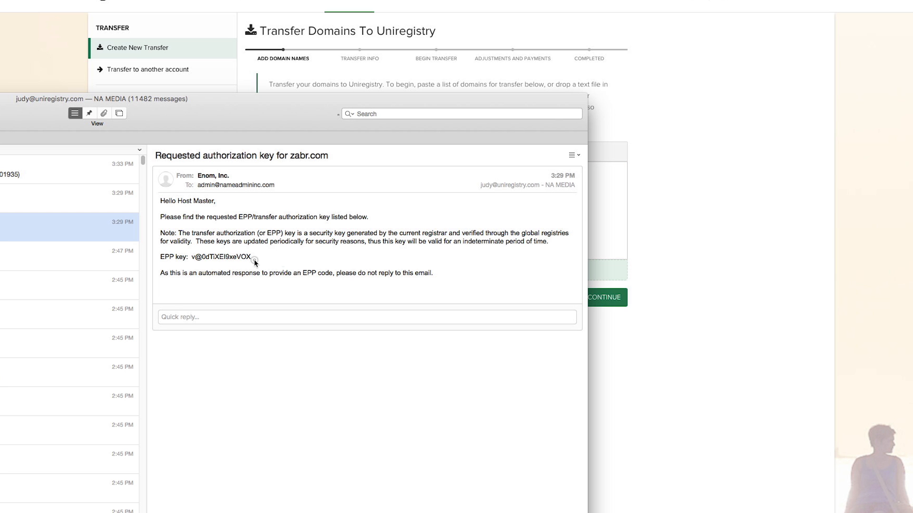
double_click(221, 257)
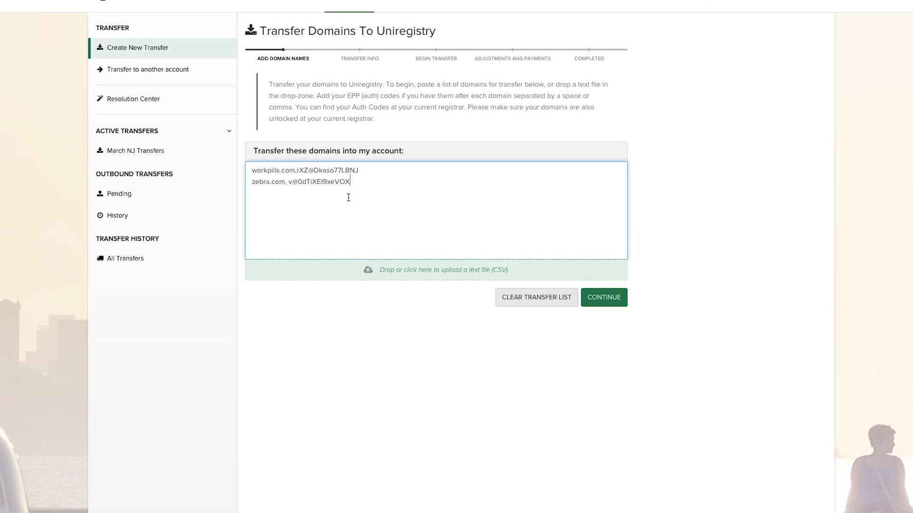
click(603, 298)
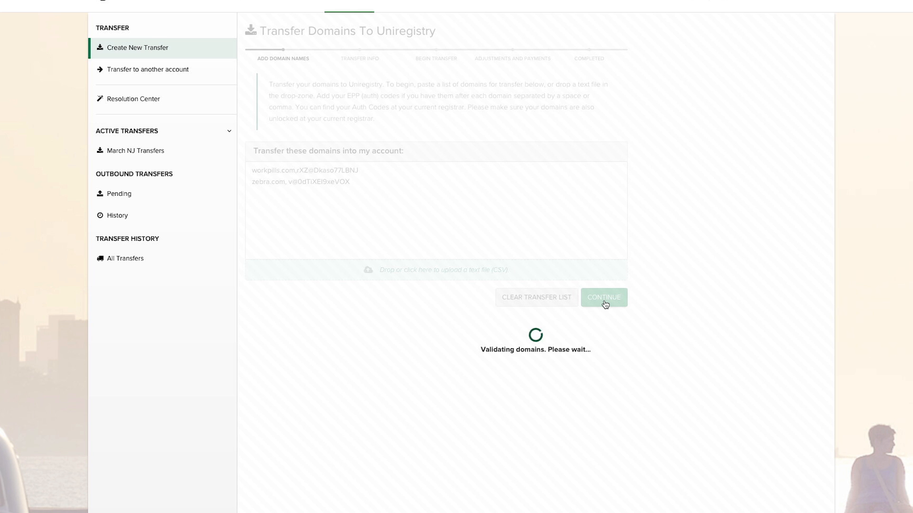
Accept the registrant contact details and begin the EnomMarch two-domain transfer ($21.76).
click(604, 297)
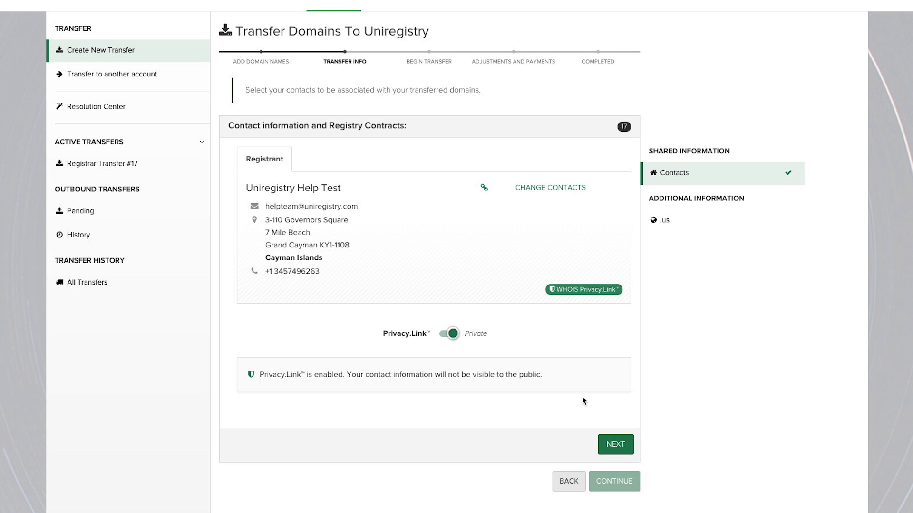
click(614, 444)
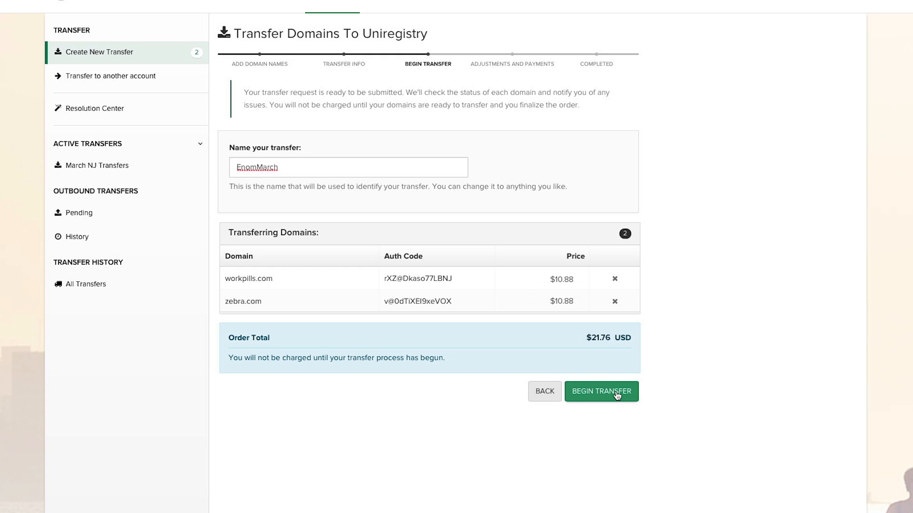
click(599, 391)
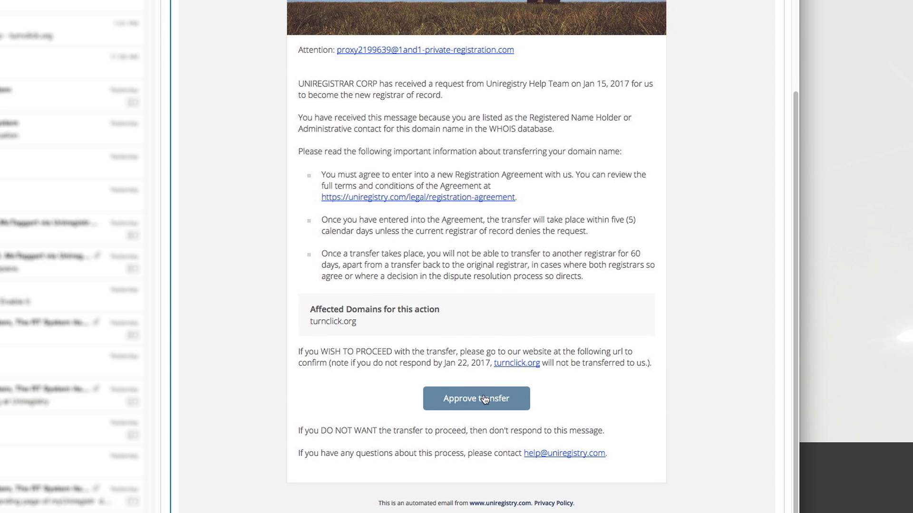
Approve the turnclick.org transfer and pay $21.76 from the account balance.
click(475, 399)
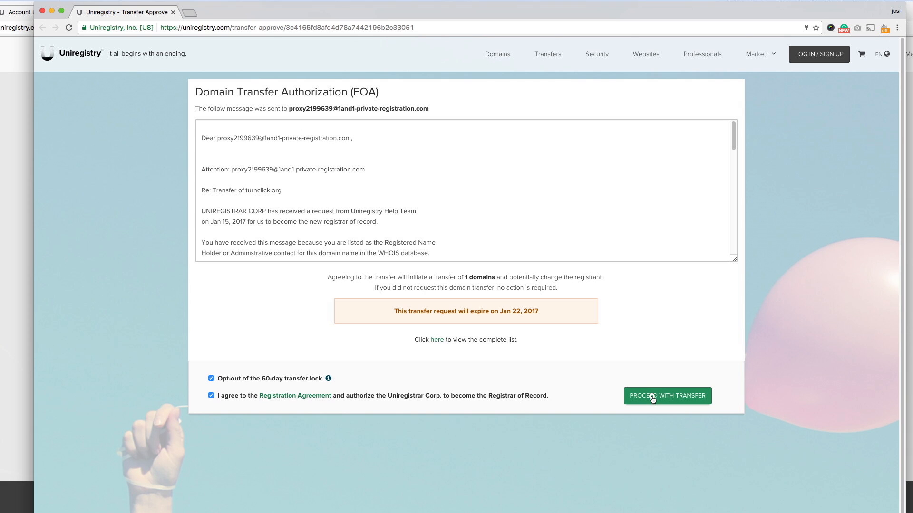
click(667, 396)
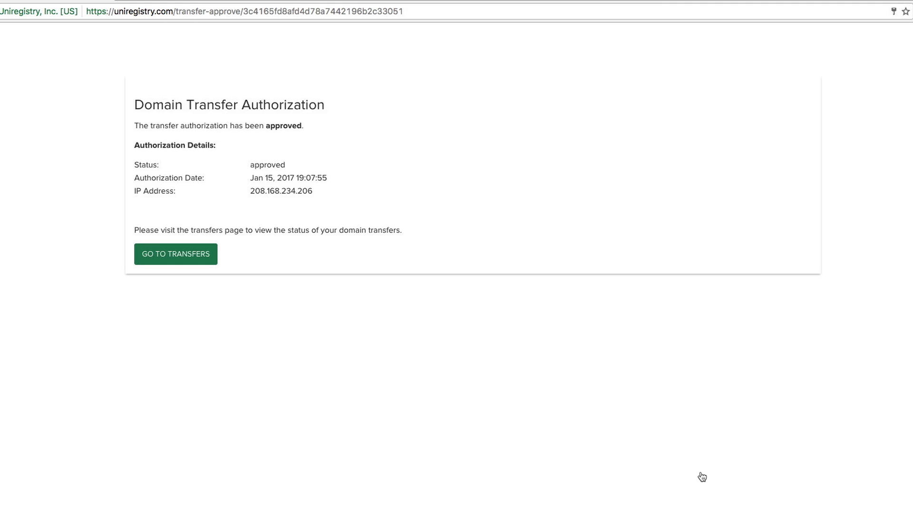
click(174, 254)
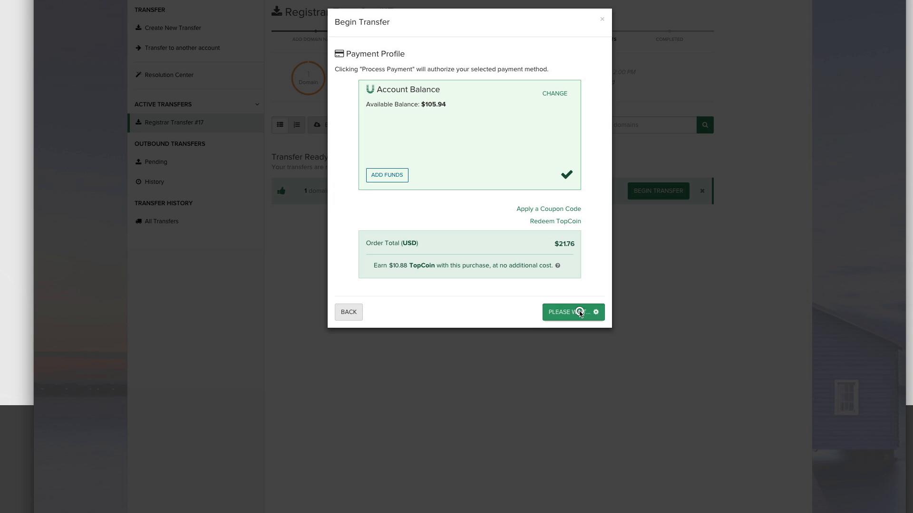
click(569, 312)
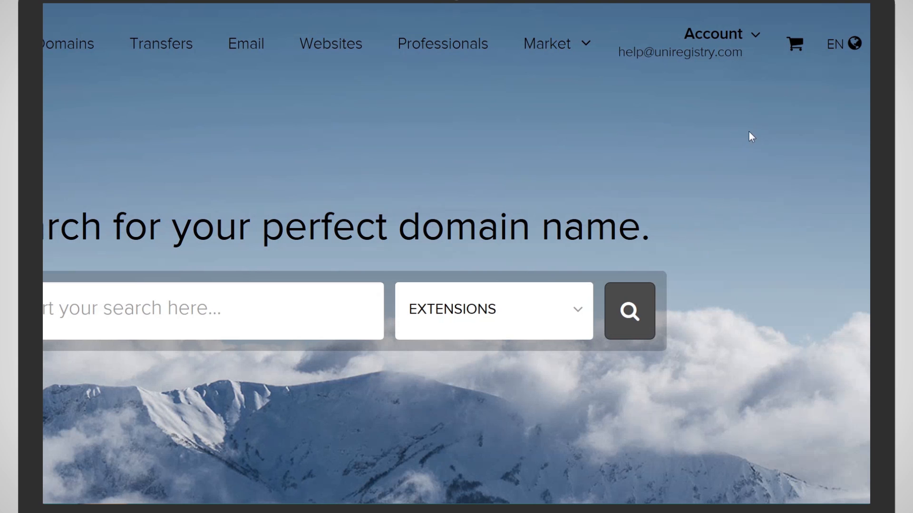
Open the Support page from the Account dropdown.
click(712, 34)
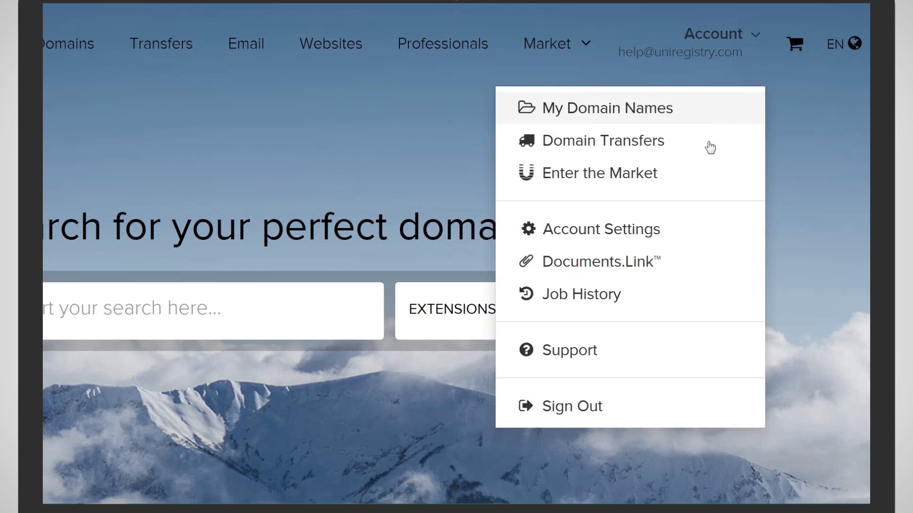
click(568, 350)
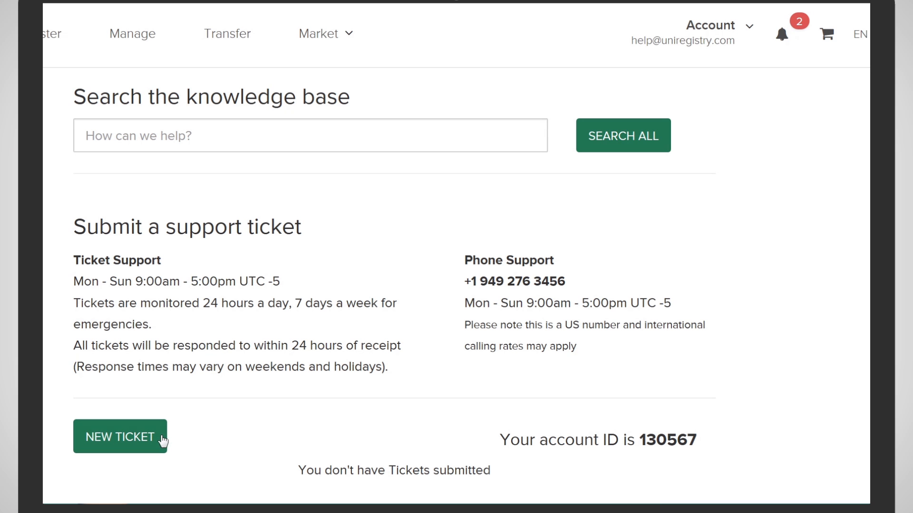